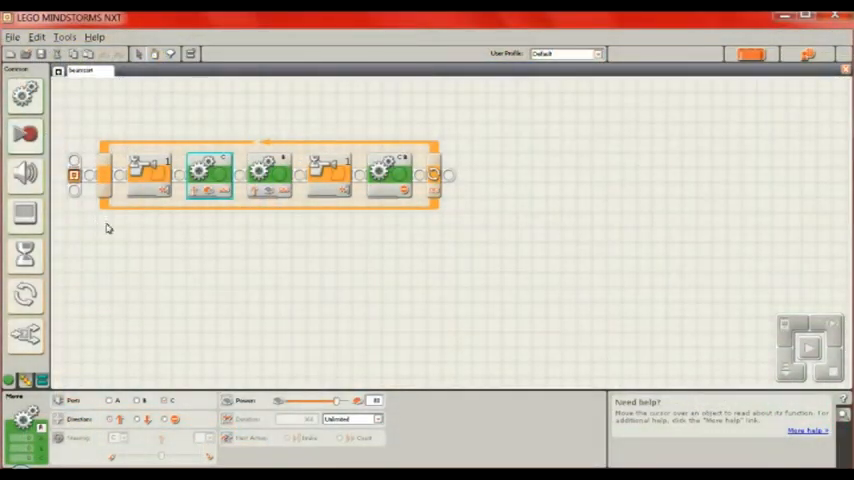
mouse_move(240, 296)
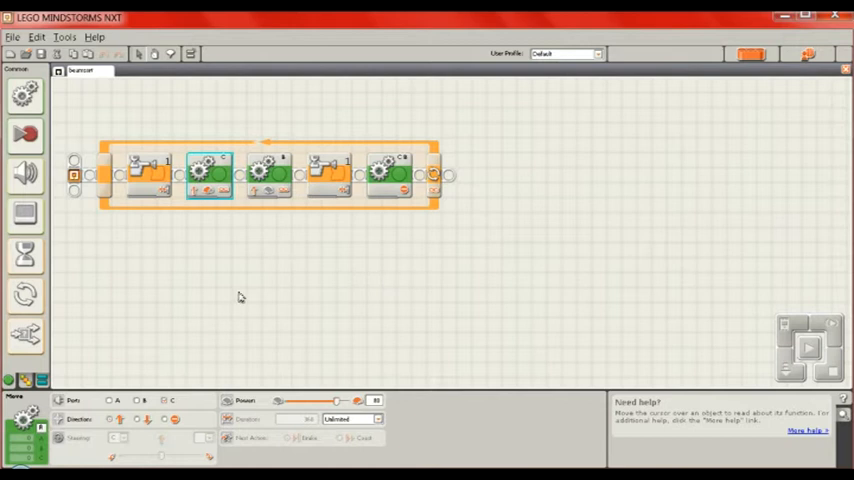
mouse_move(344, 256)
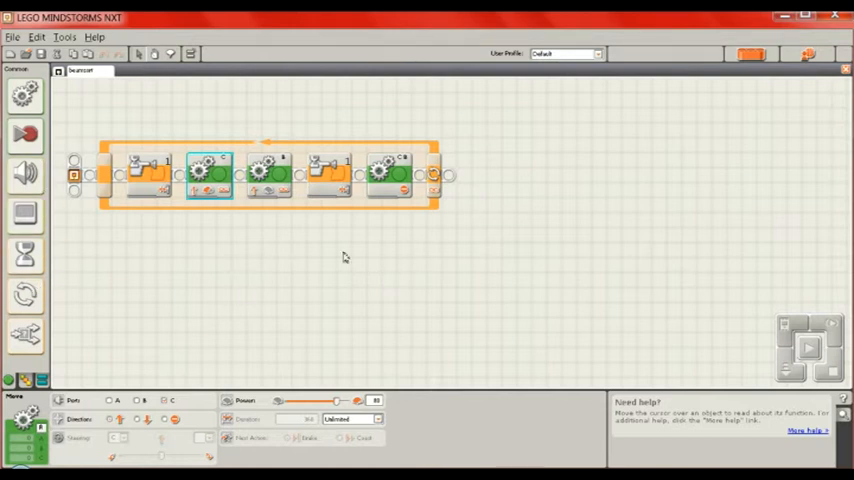
mouse_move(142, 224)
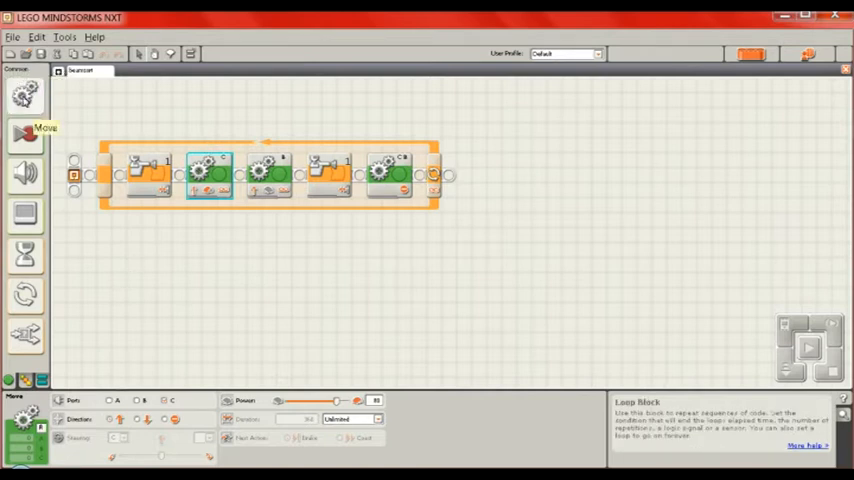
mouse_move(168, 204)
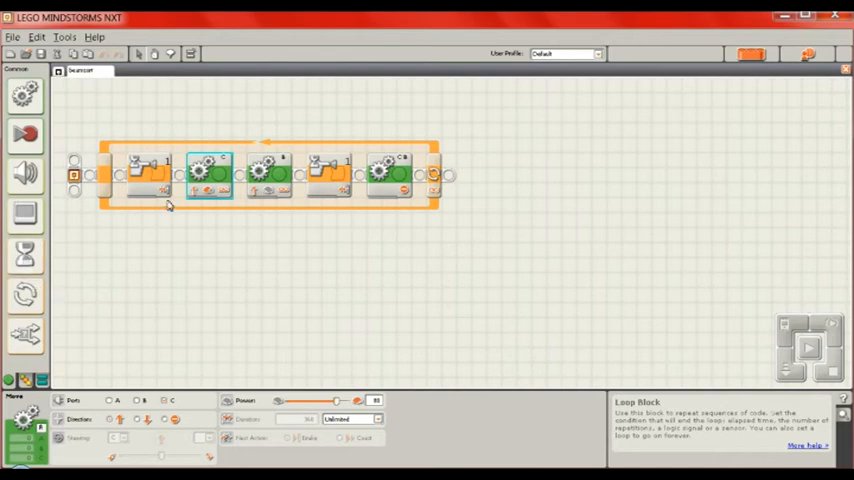
Select blocks along the sequence until the wait block shows its touch-sensor Control/Sensor/Action settings.
click(148, 174)
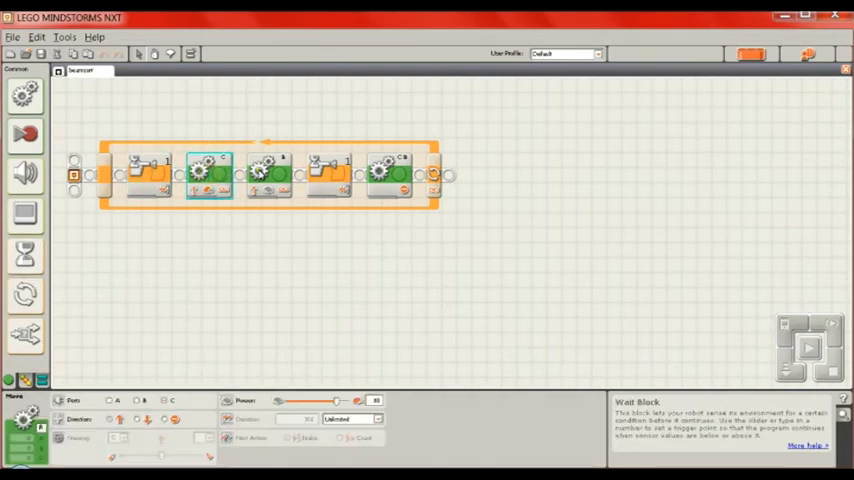
click(268, 172)
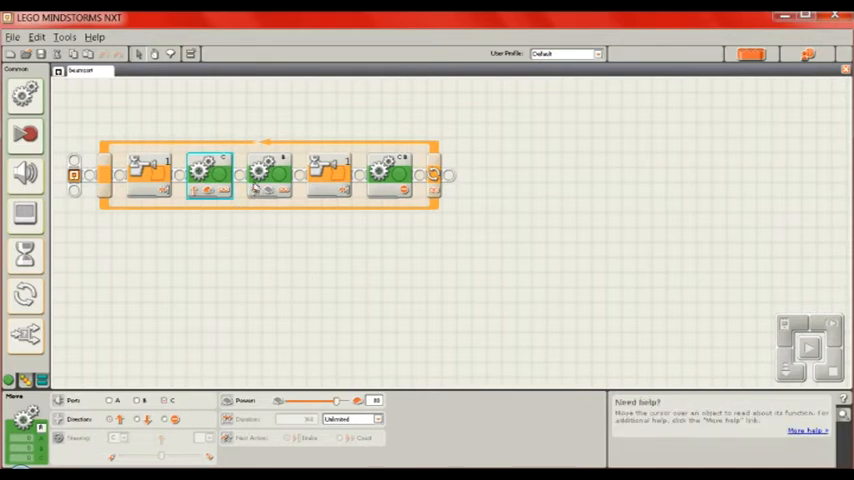
click(270, 174)
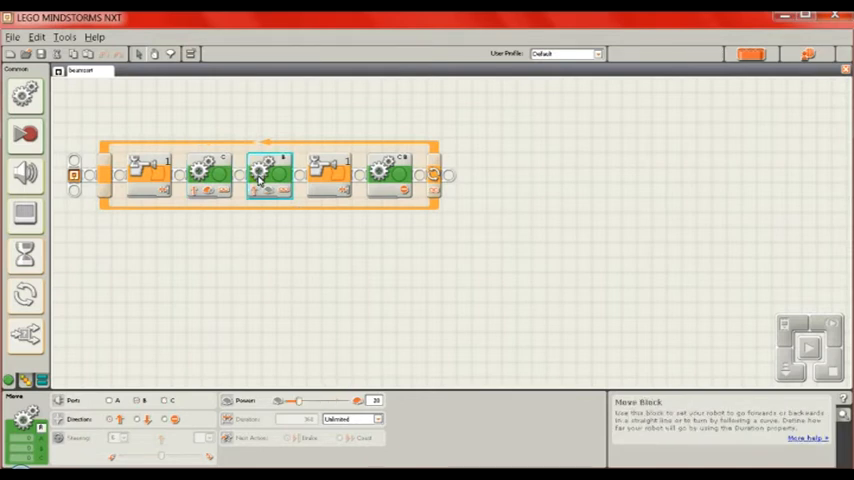
mouse_move(238, 232)
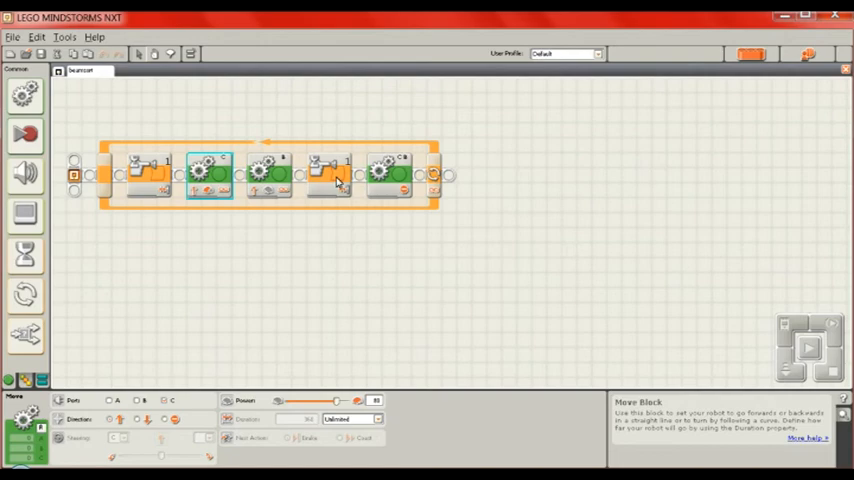
click(330, 172)
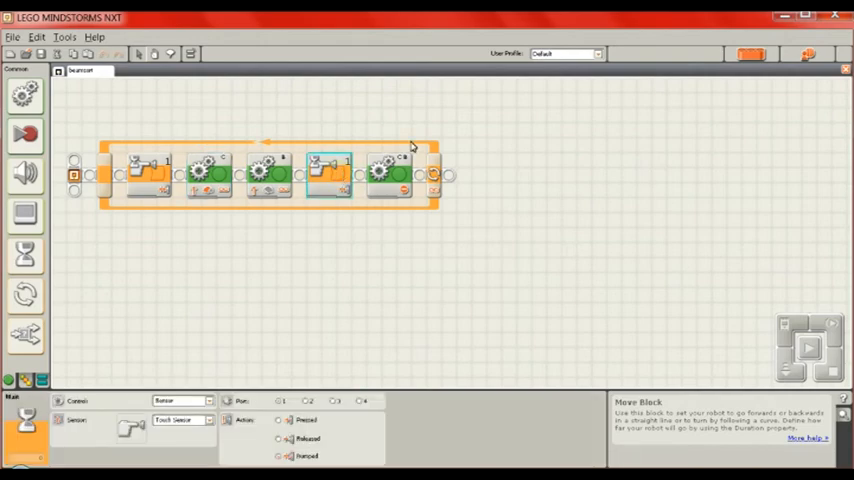